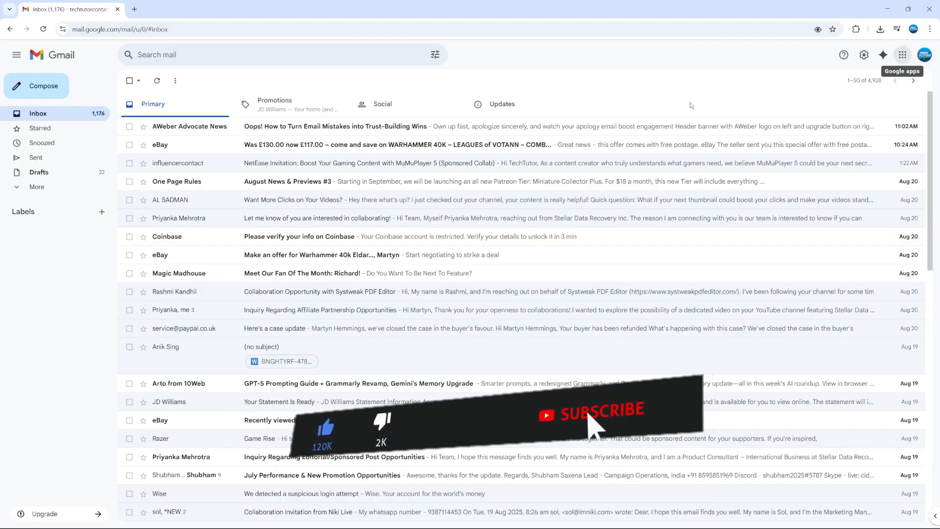
# - Open Google Contacts from the Google apps grid in a new tab
pyautogui.click(598, 410)
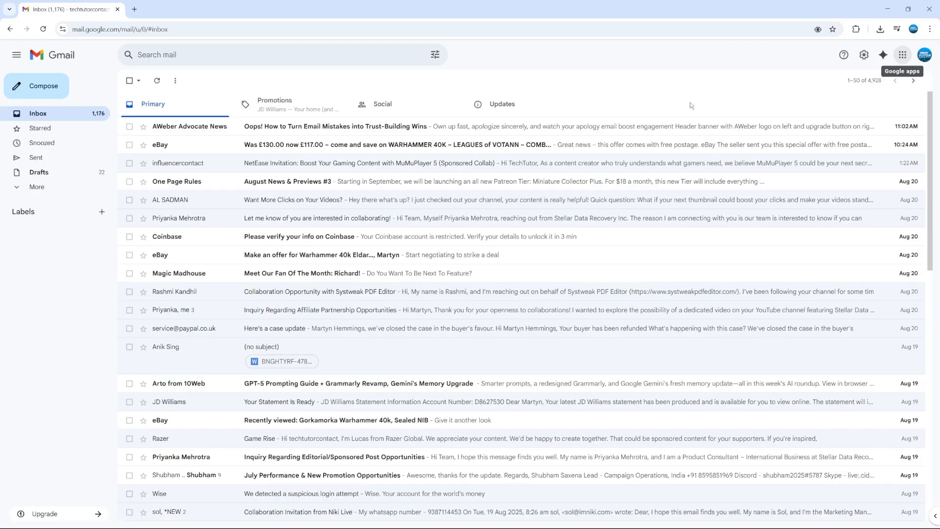
pyautogui.moveTo(566, 76)
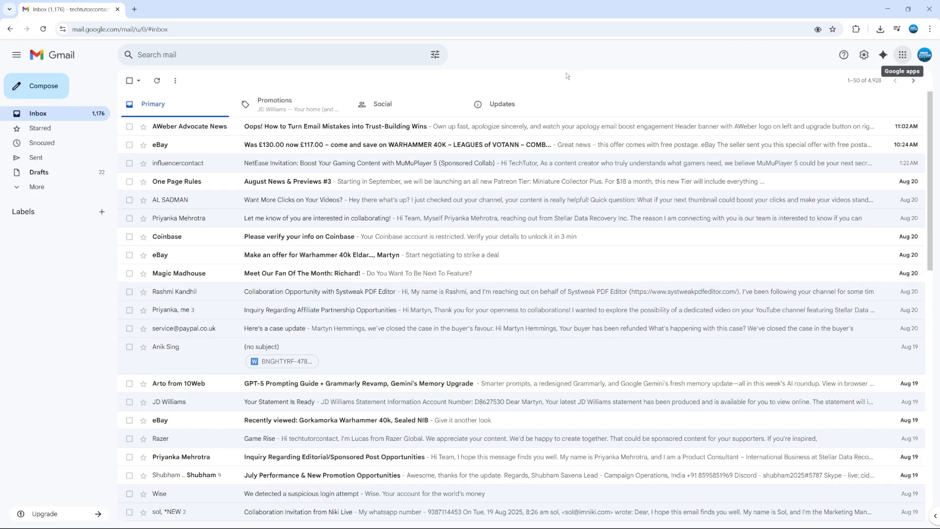
pyautogui.moveTo(634, 69)
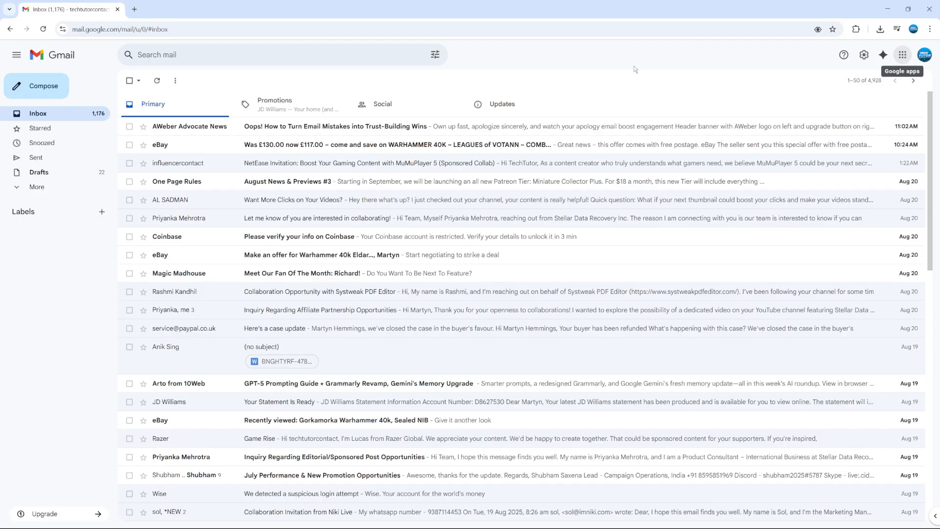
pyautogui.moveTo(670, 78)
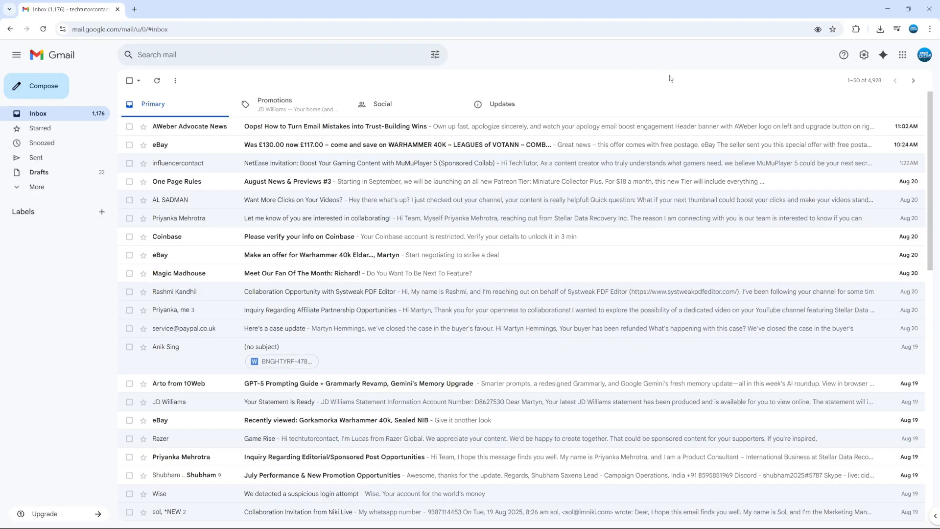
pyautogui.moveTo(902, 54)
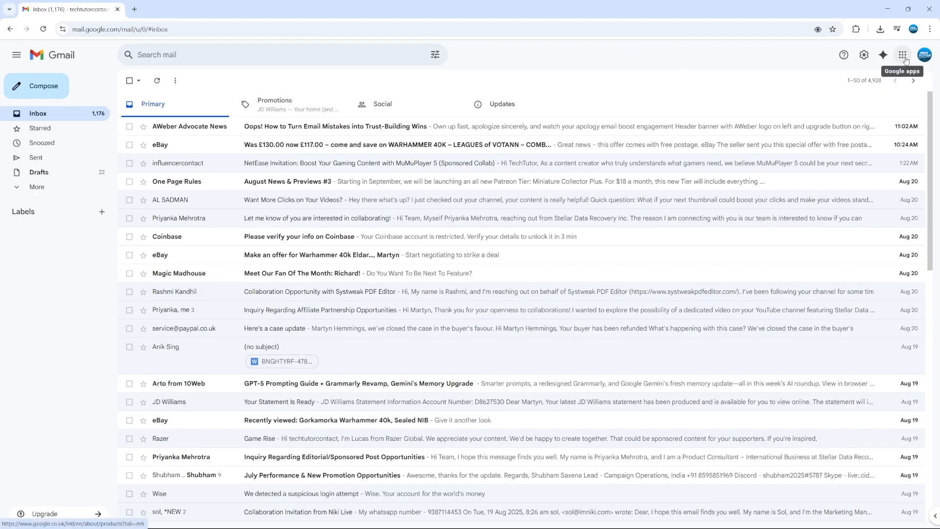
pyautogui.click(904, 54)
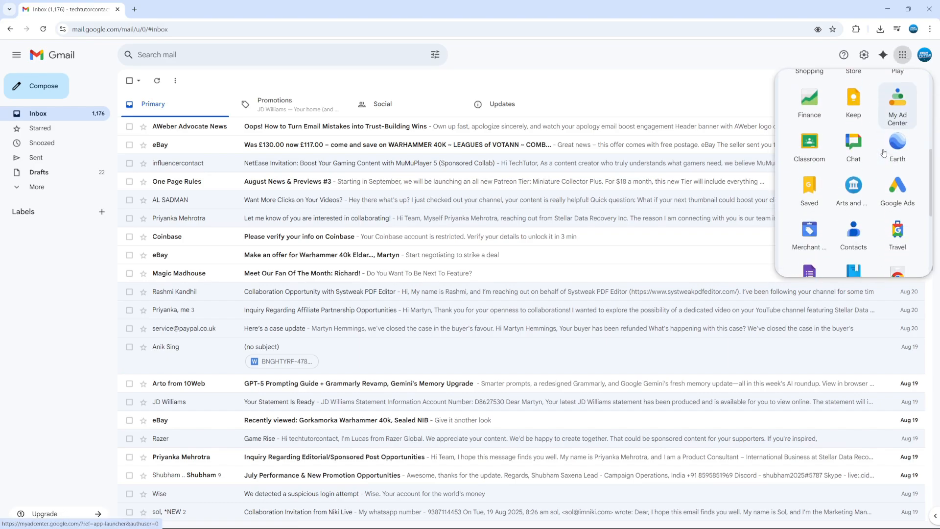
pyautogui.scroll(-3)
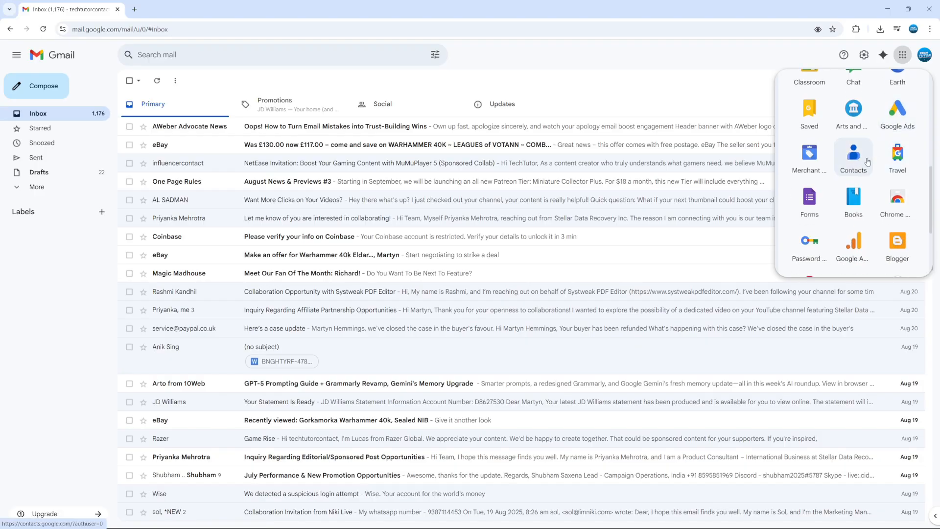
pyautogui.click(853, 154)
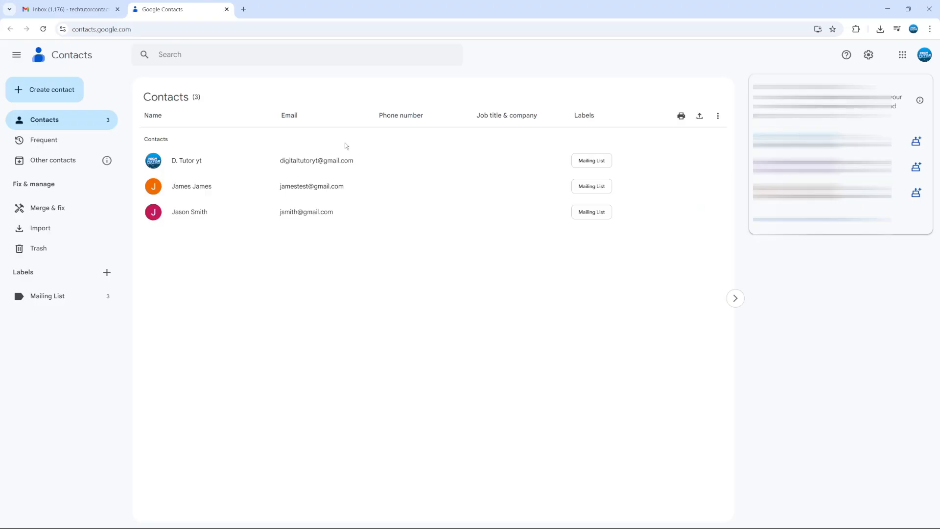
pyautogui.moveTo(344, 244)
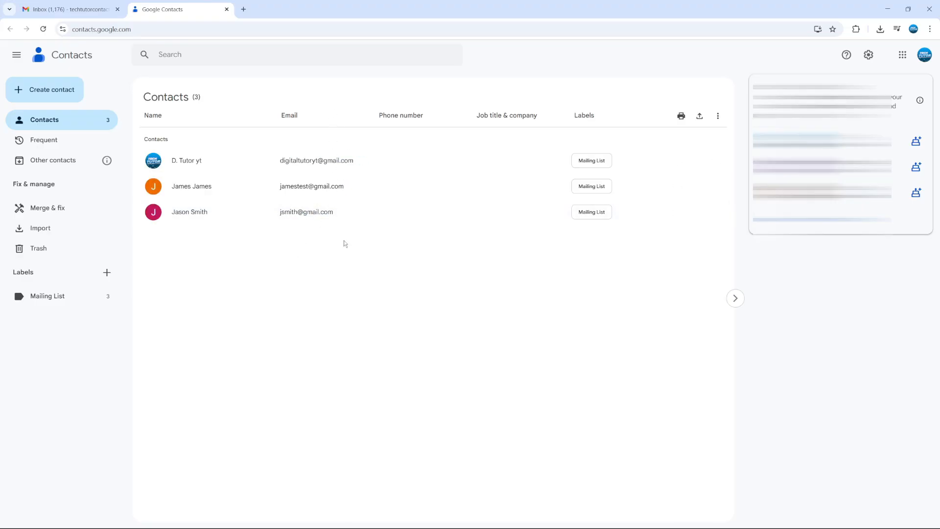
pyautogui.moveTo(195, 220)
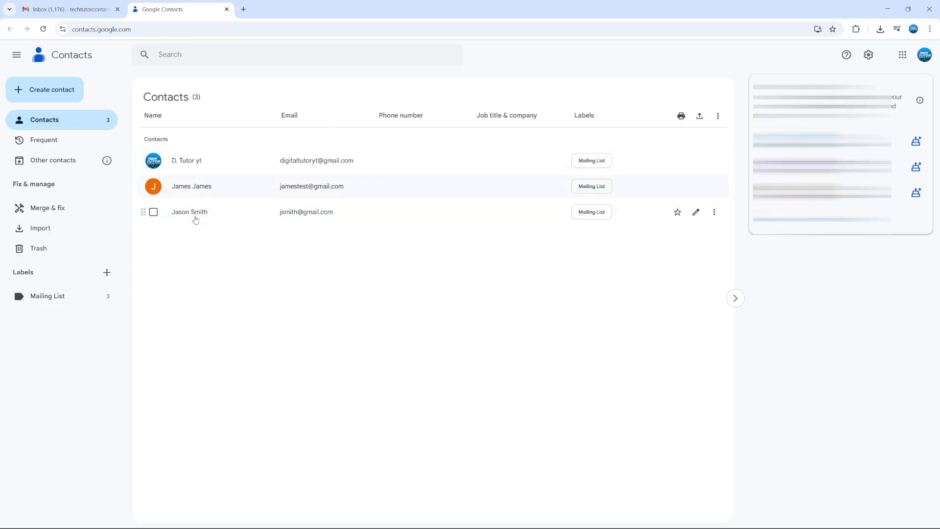
pyautogui.moveTo(170, 244)
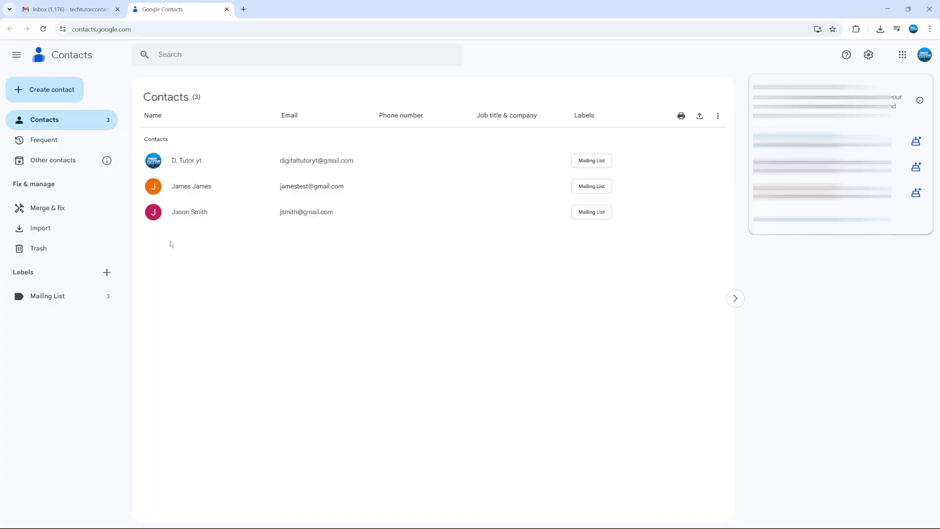
pyautogui.moveTo(172, 243)
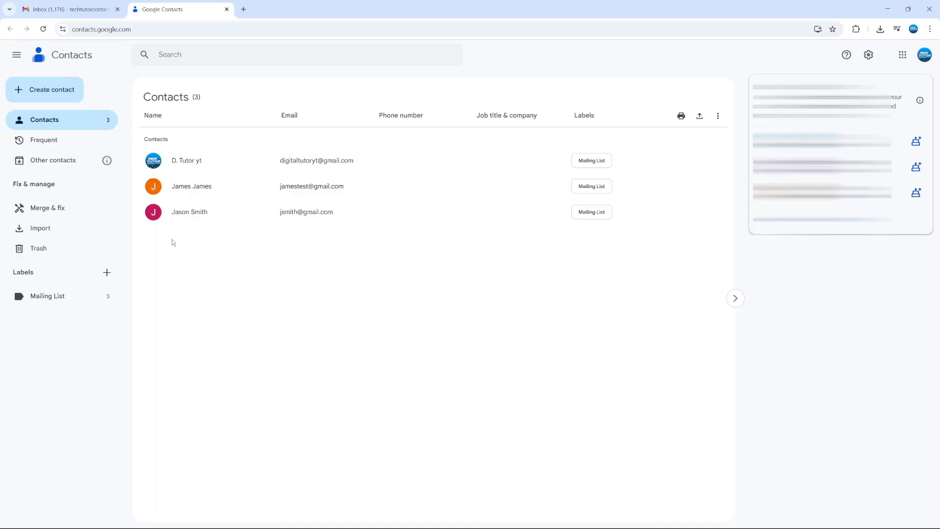
pyautogui.moveTo(47, 96)
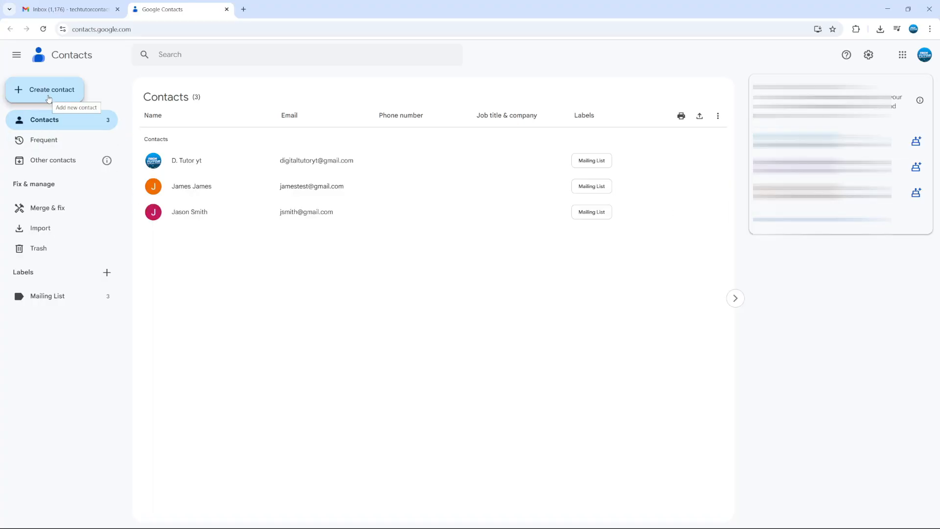
pyautogui.click(51, 90)
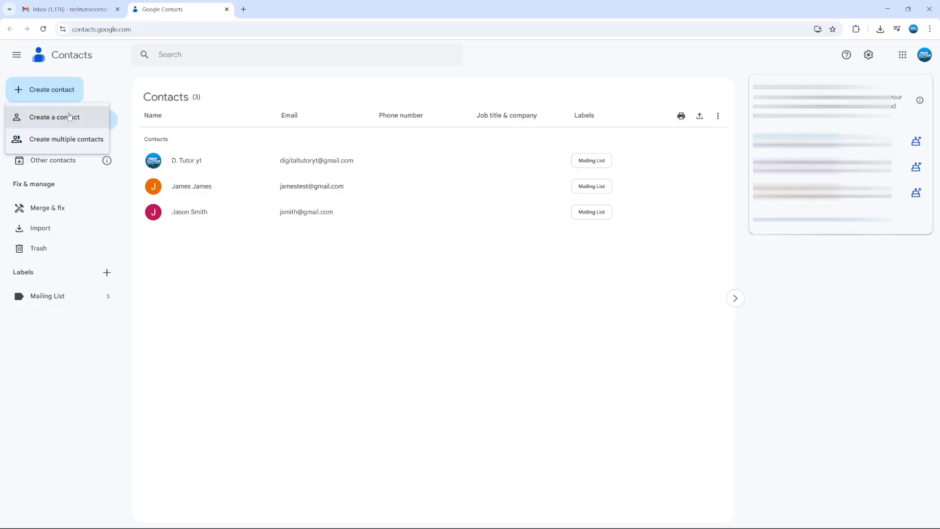
pyautogui.click(53, 117)
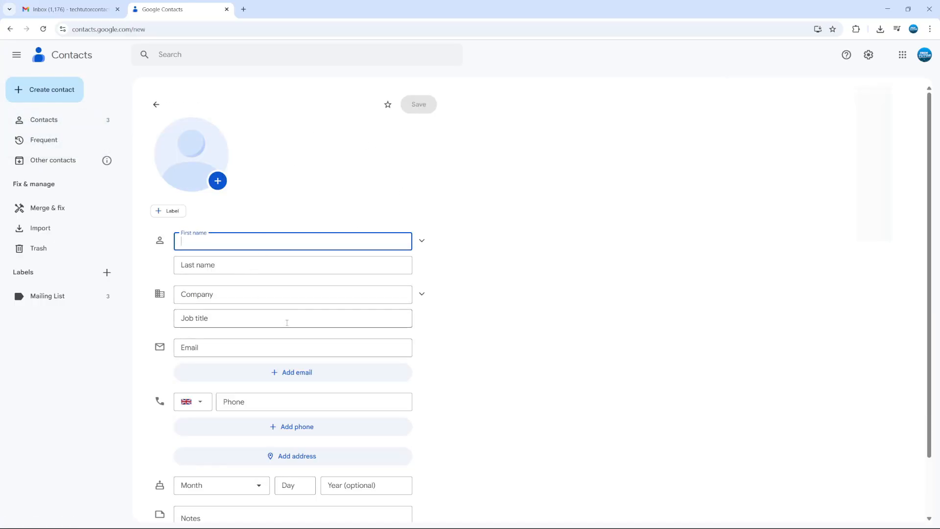
pyautogui.scroll(-3)
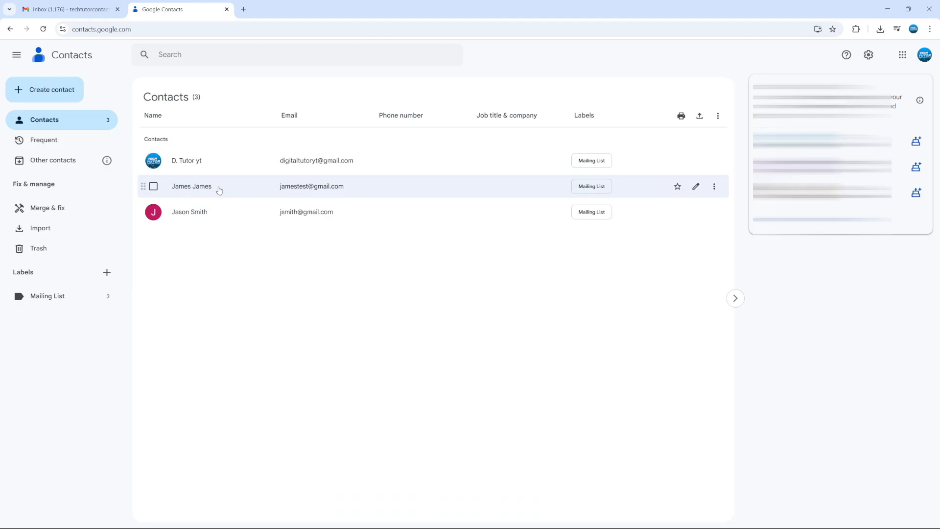
# - Select the third contact and bring up Manage labels for all three
pyautogui.click(153, 160)
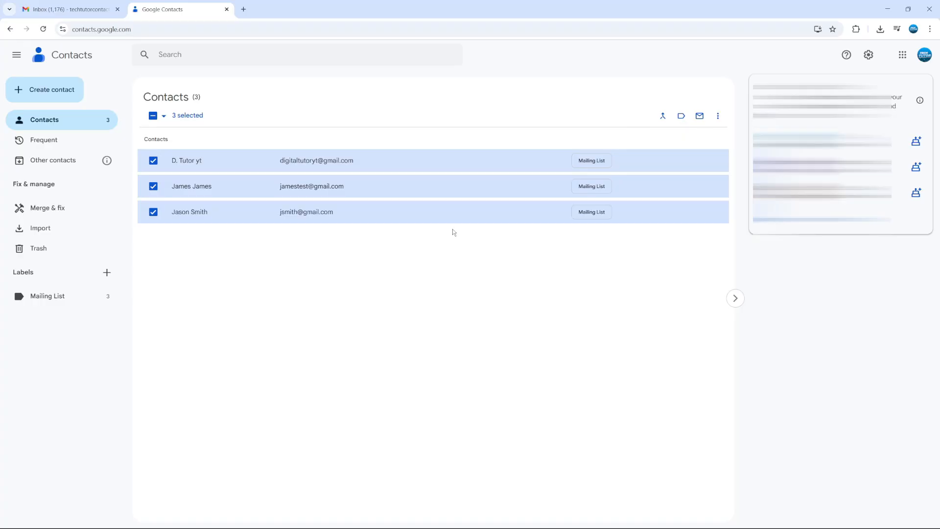
pyautogui.moveTo(681, 116)
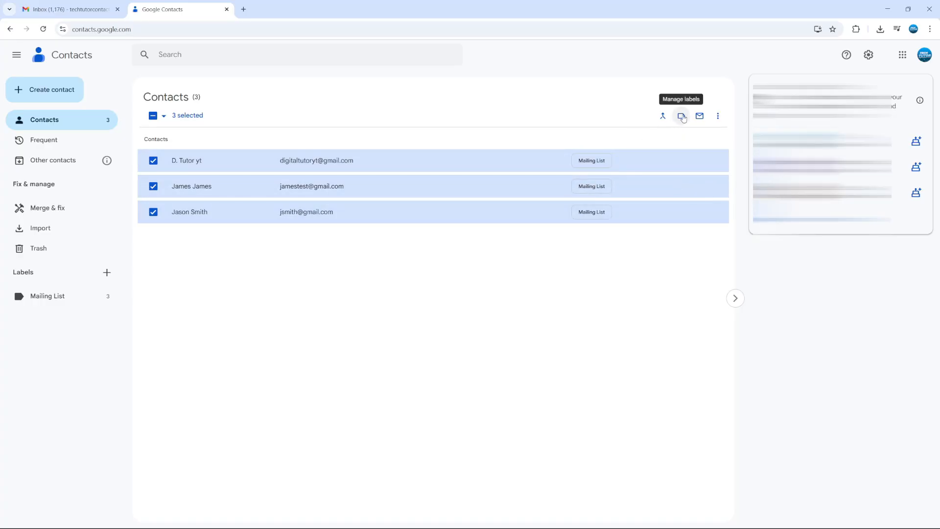
pyautogui.click(682, 116)
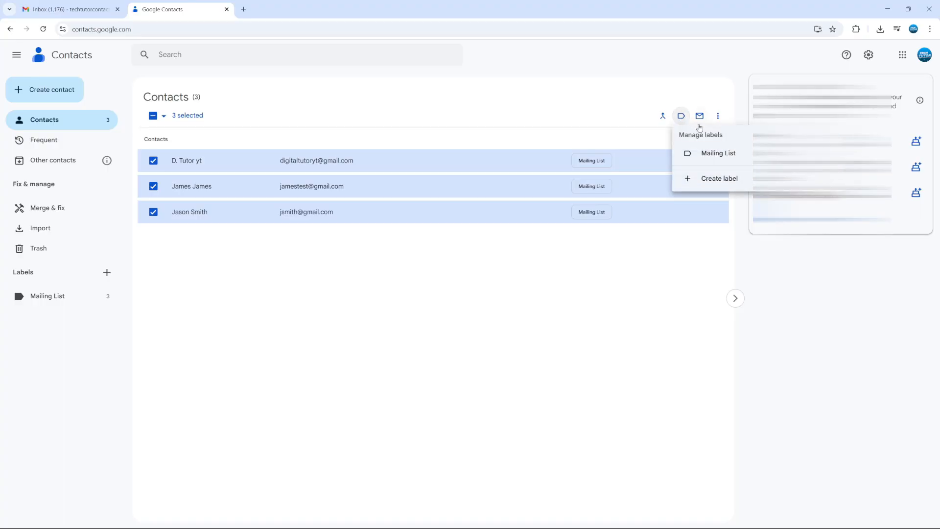
# - Create a new label named 'Test Group 1' and save it on the three contacts
pyautogui.click(719, 178)
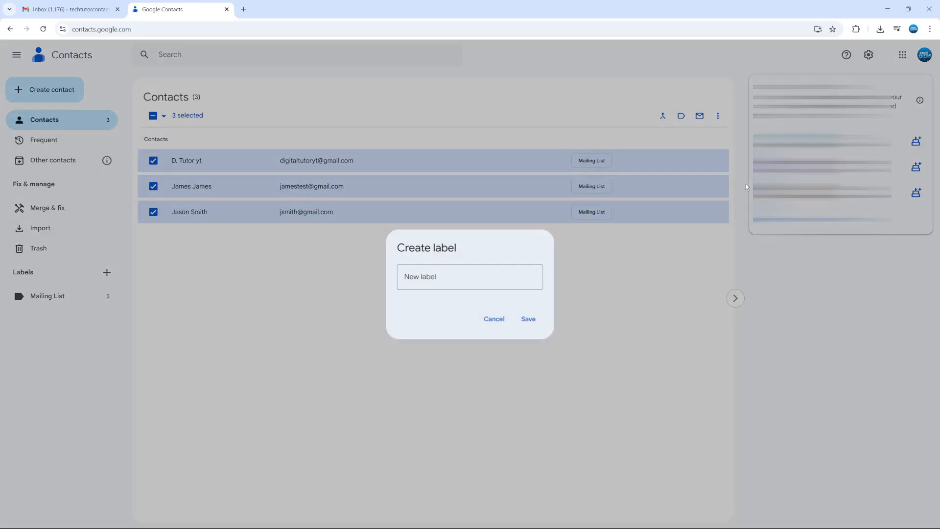
pyautogui.click(470, 276)
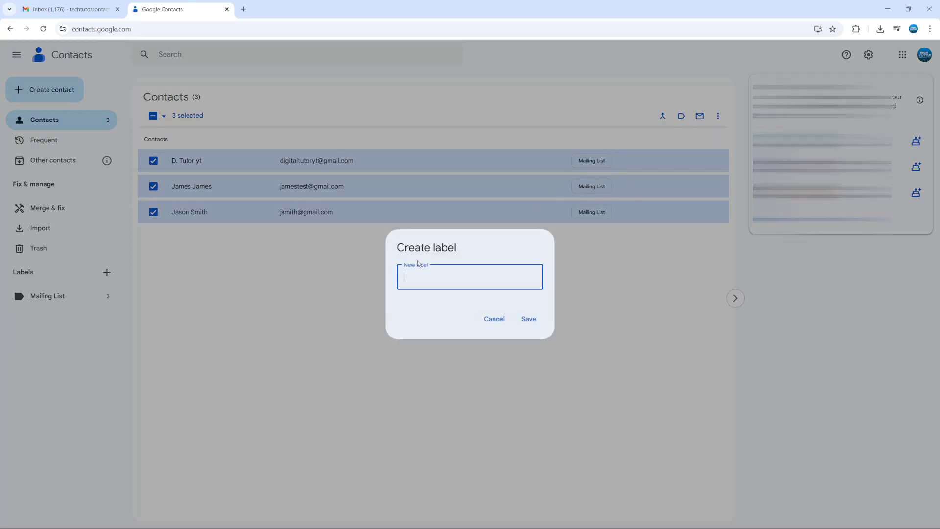
pyautogui.write('Test Group 1')
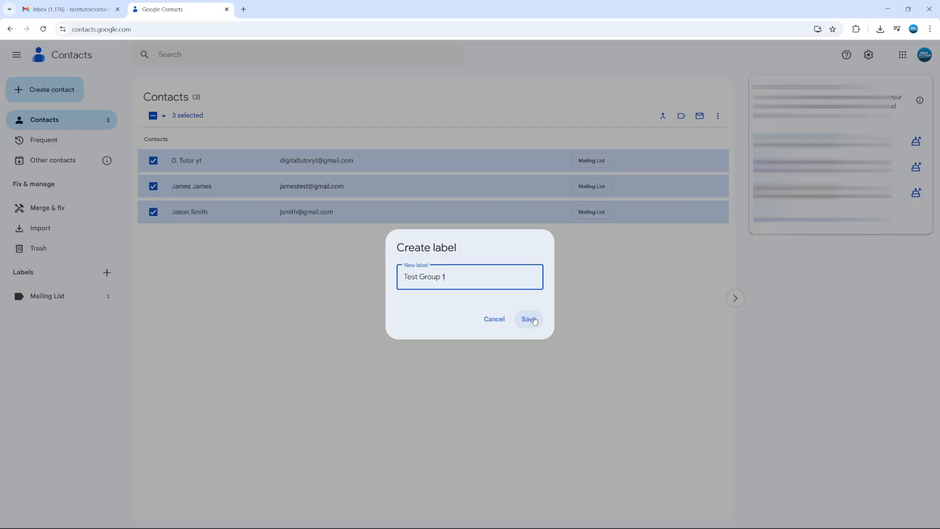
pyautogui.click(527, 319)
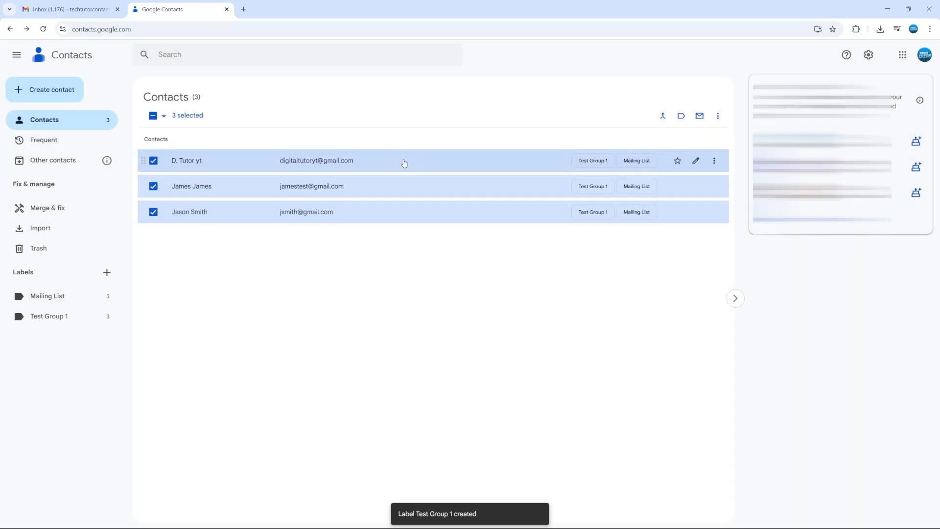
pyautogui.moveTo(592, 161)
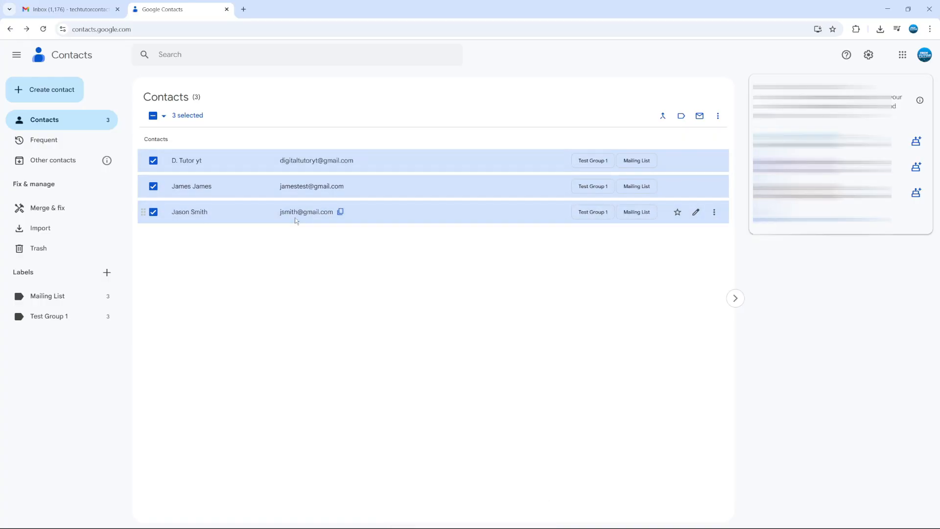
pyautogui.moveTo(219, 90)
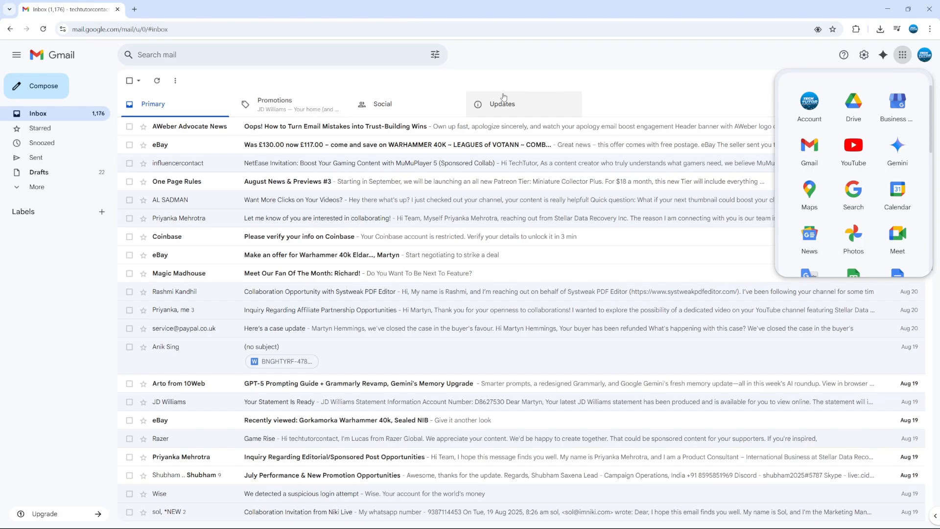
# - Compose a new email with subject 'hey' and body 'example', ready for recipients
pyautogui.click(36, 86)
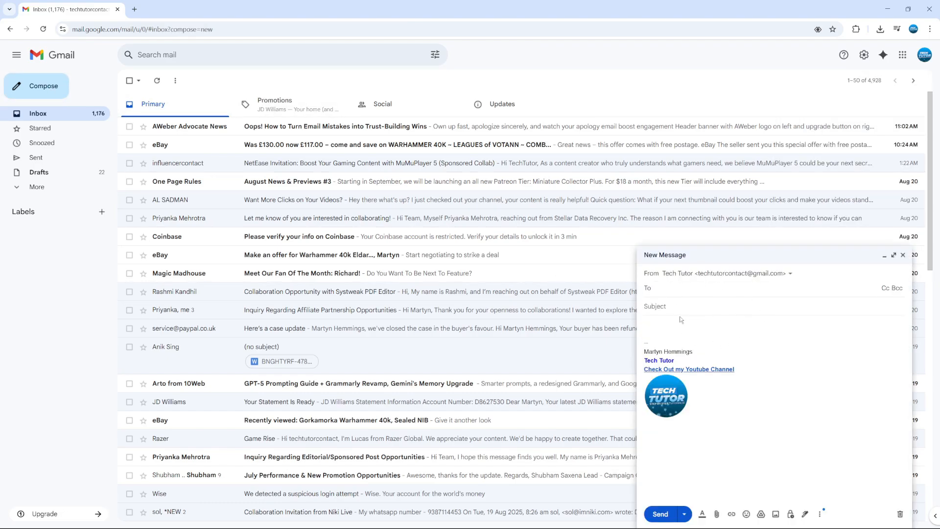
pyautogui.write('h')
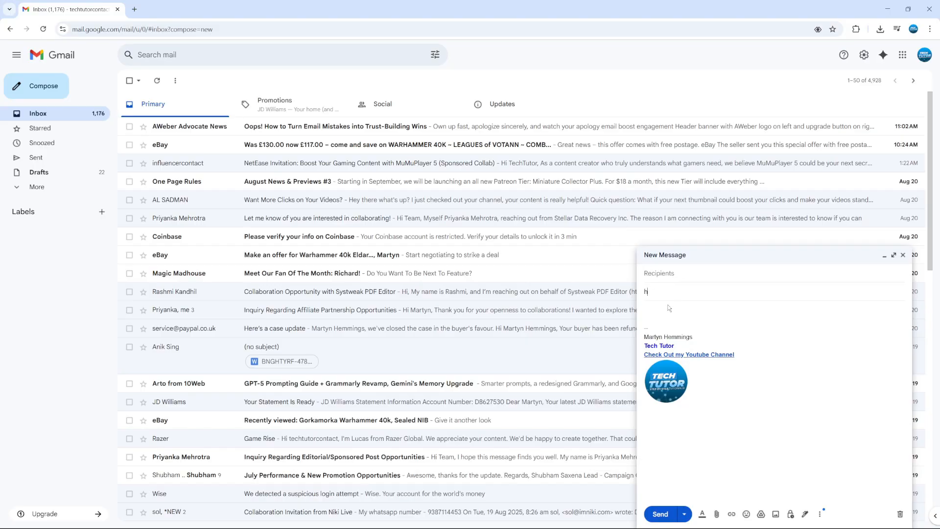
pyautogui.write('ey')
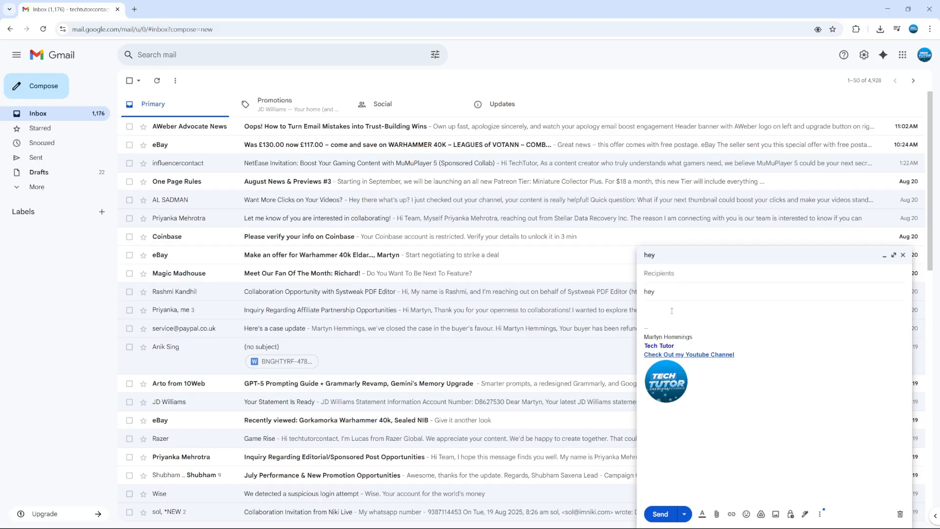
pyautogui.write('exampl')
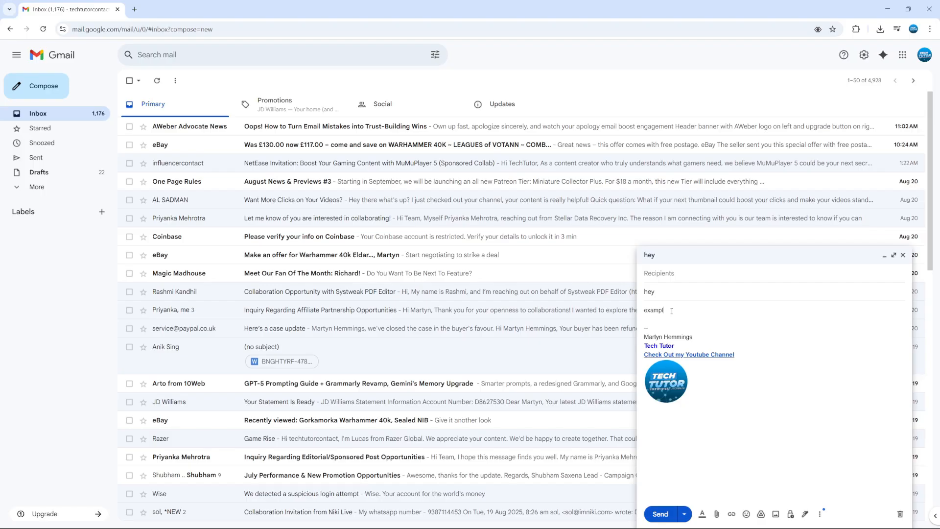
pyautogui.click(658, 273)
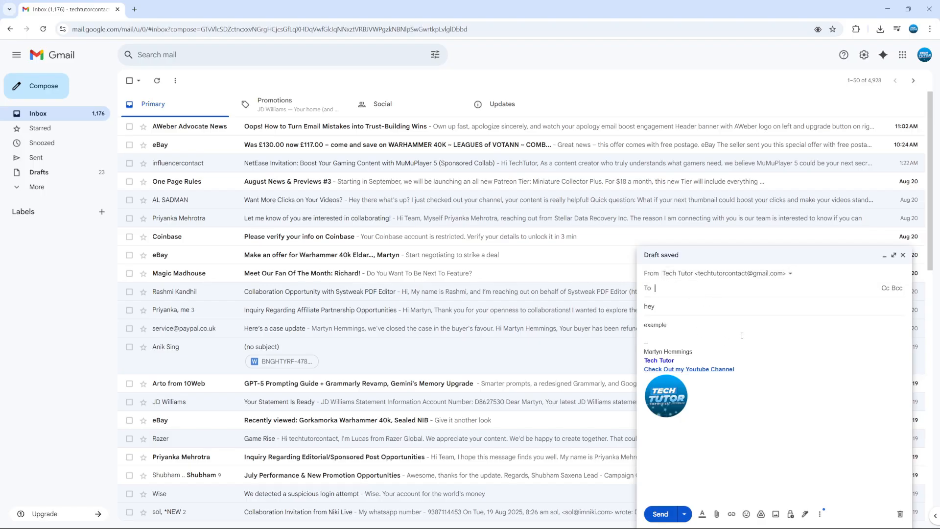
# - Address the email to the Test Group 1 contacts and send it
pyautogui.write('tes')
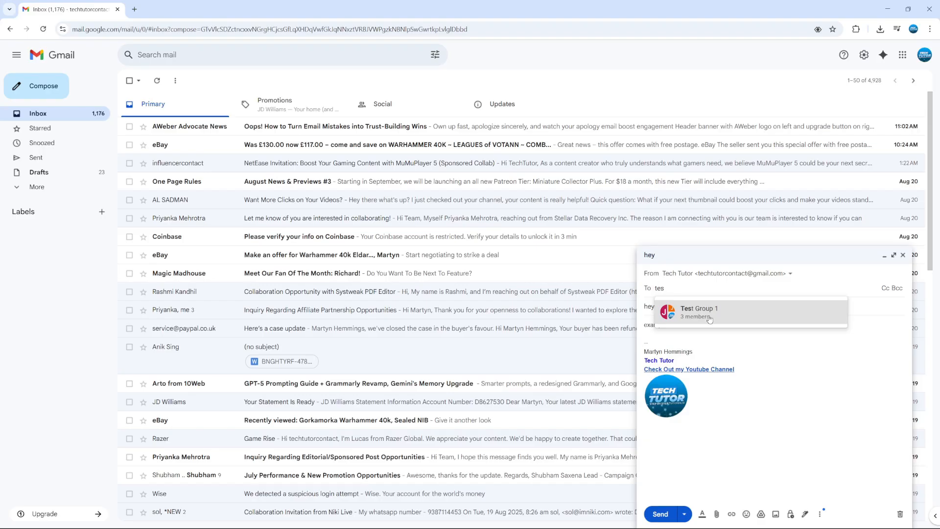
pyautogui.moveTo(740, 318)
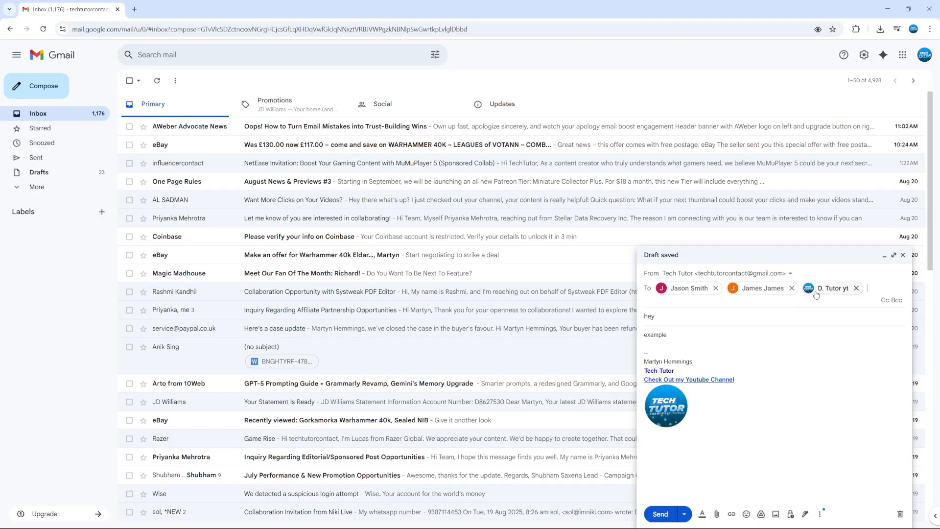
pyautogui.moveTo(709, 306)
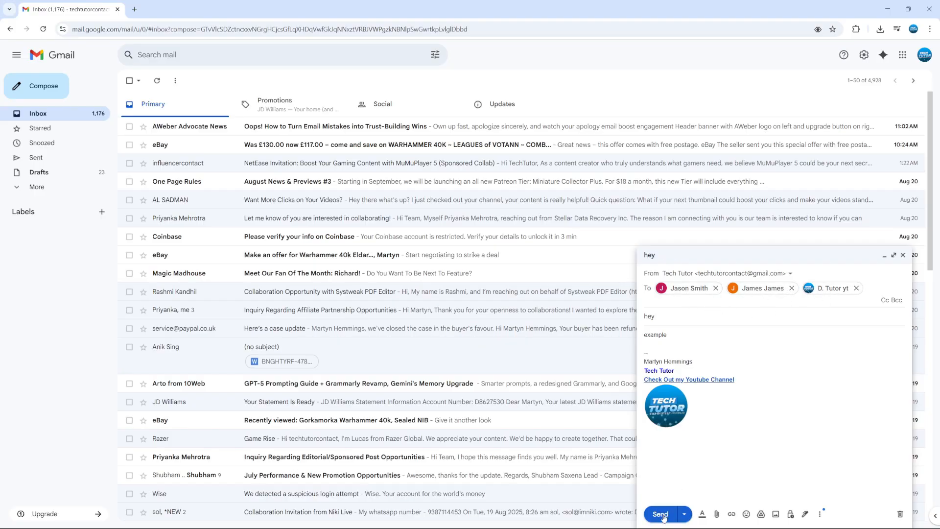
pyautogui.click(664, 514)
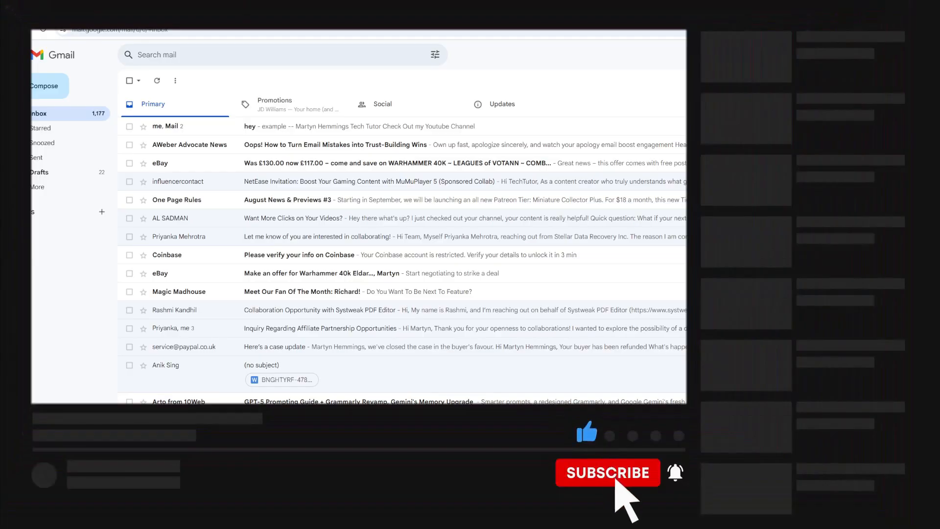
pyautogui.click(608, 472)
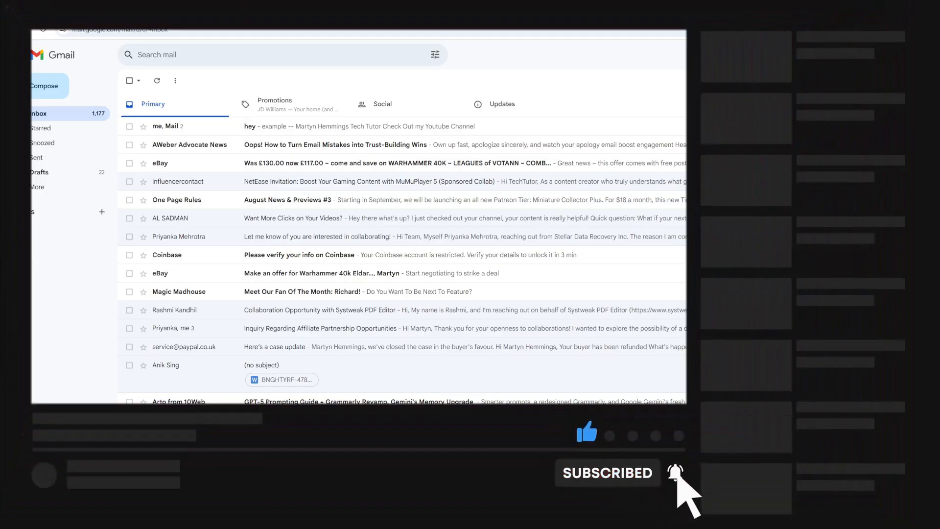